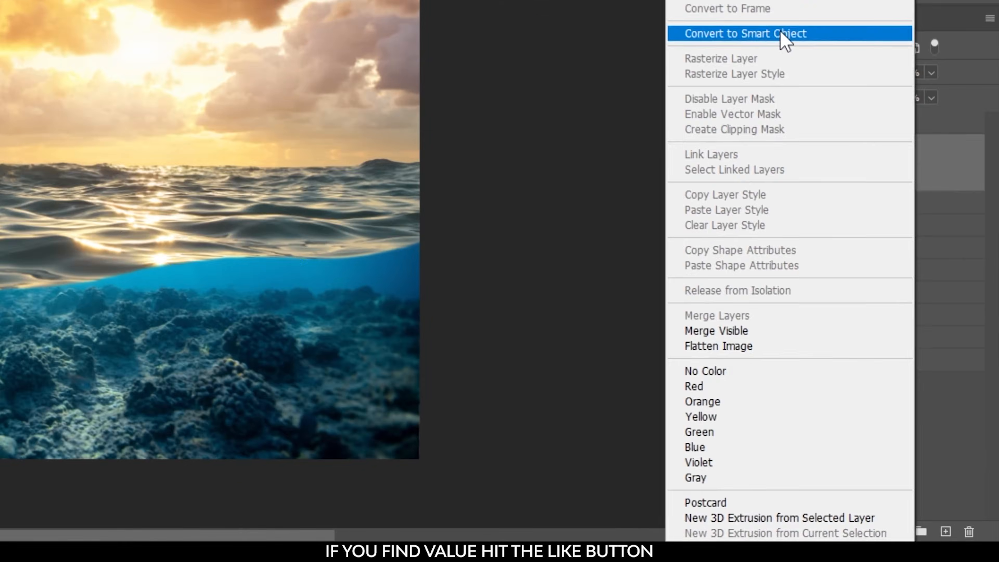
# Step: Convert the banana layer into a smart object before adding the clipped Curves adjustment
pyautogui.click(745, 33)
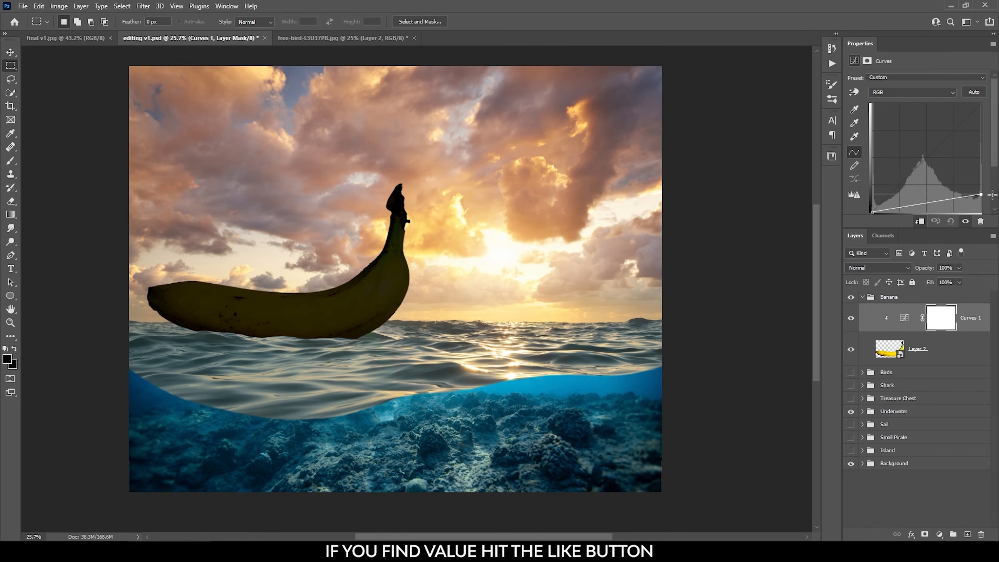
# Step: Nudge the Curves endpoint up then back down to settle the banana's near-silhouette darkness
pyautogui.moveTo(980, 196); pyautogui.dragTo(979, 186)
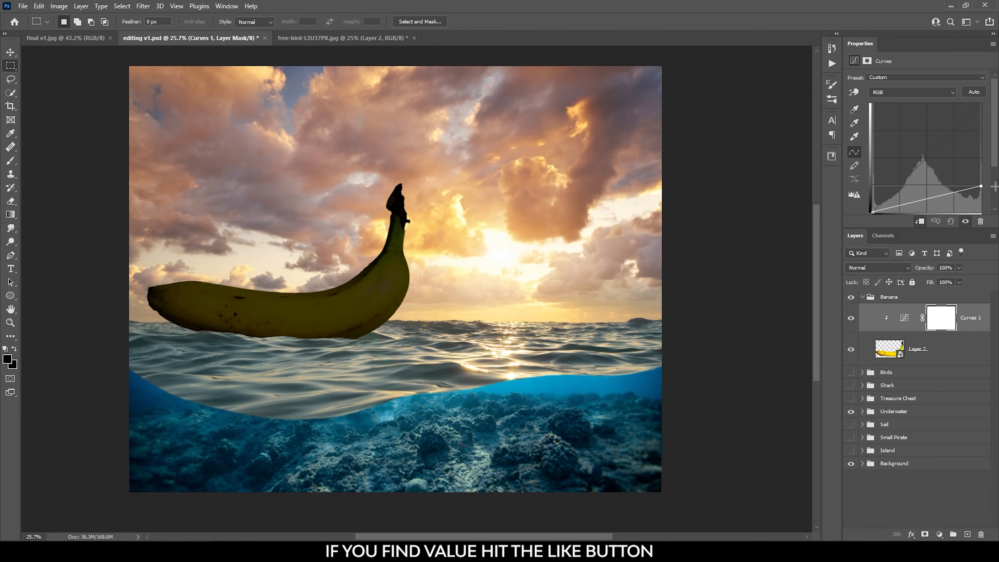
pyautogui.moveTo(979, 187); pyautogui.dragTo(979, 197)
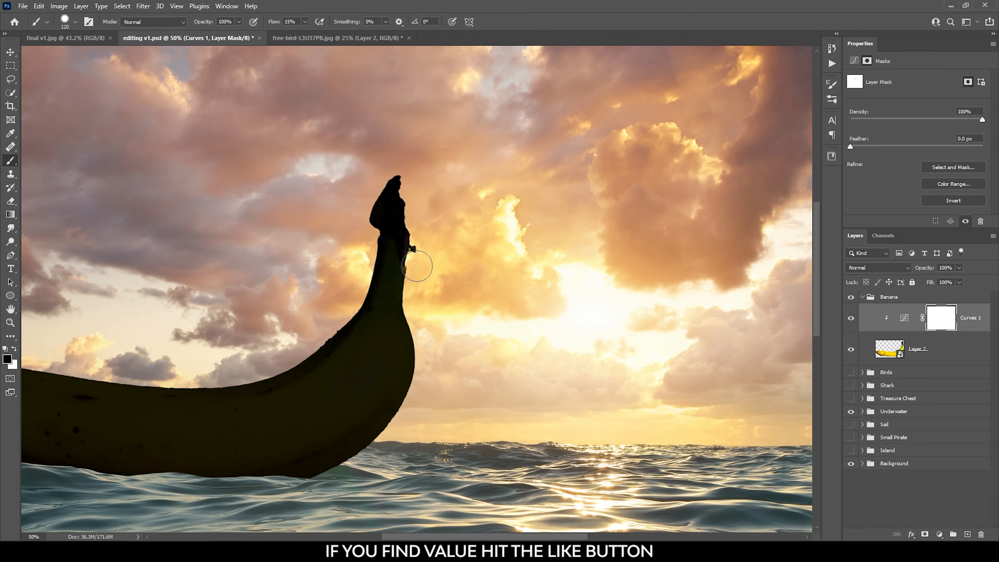
# Step: Paint yellow rim highlights on the Curves mask along the banana's neck, right edge, lower curve and top edge
pyautogui.moveTo(411, 264); pyautogui.dragTo(456, 309)
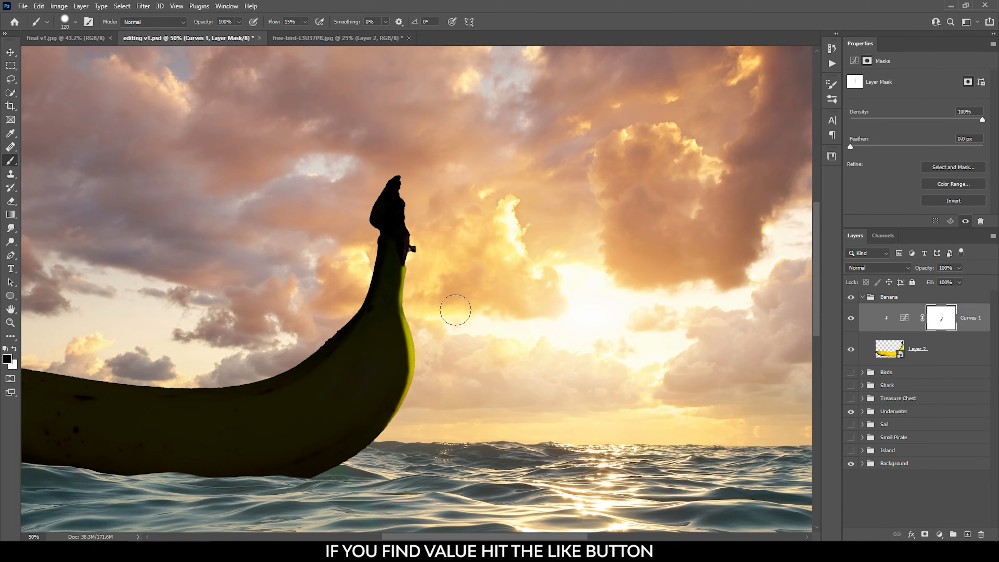
pyautogui.moveTo(456, 310); pyautogui.dragTo(422, 367)
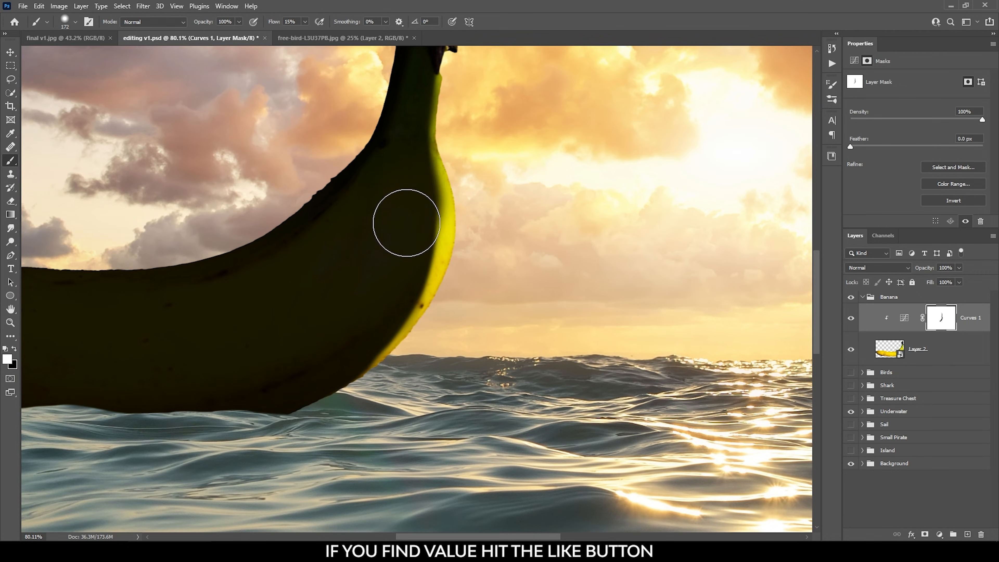
pyautogui.moveTo(406, 223); pyautogui.dragTo(410, 254)
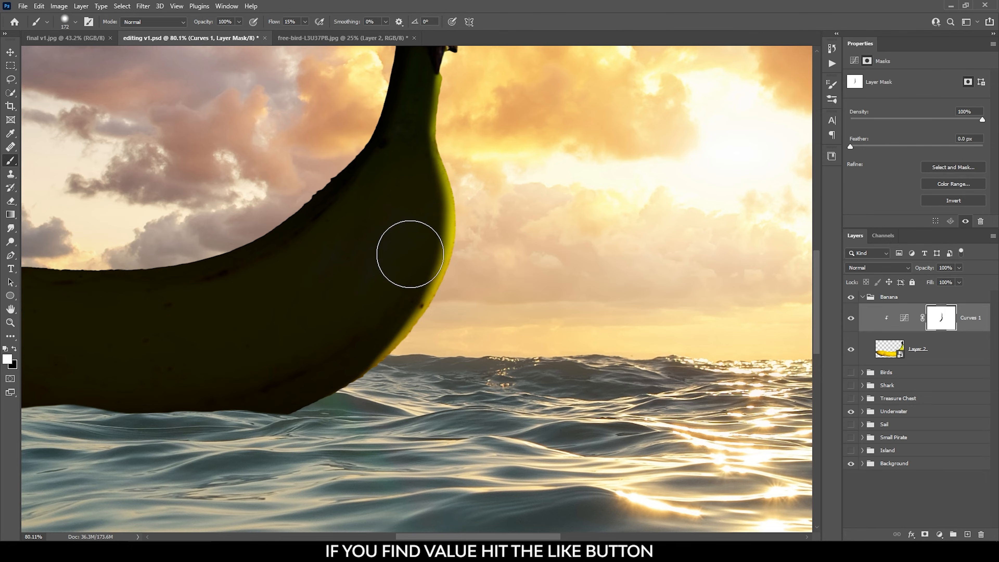
pyautogui.moveTo(411, 254); pyautogui.dragTo(462, 355)
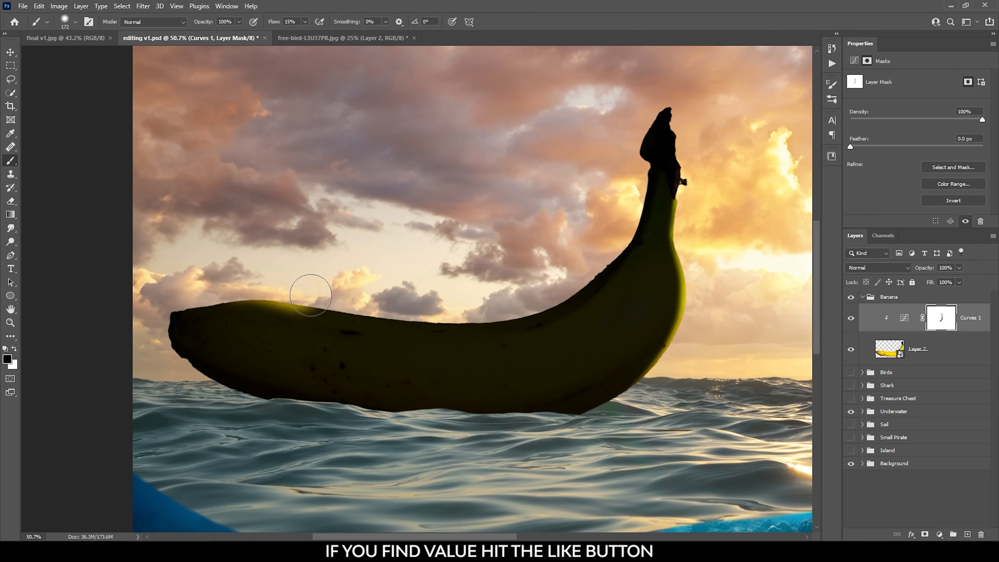
pyautogui.moveTo(311, 295); pyautogui.dragTo(563, 261)
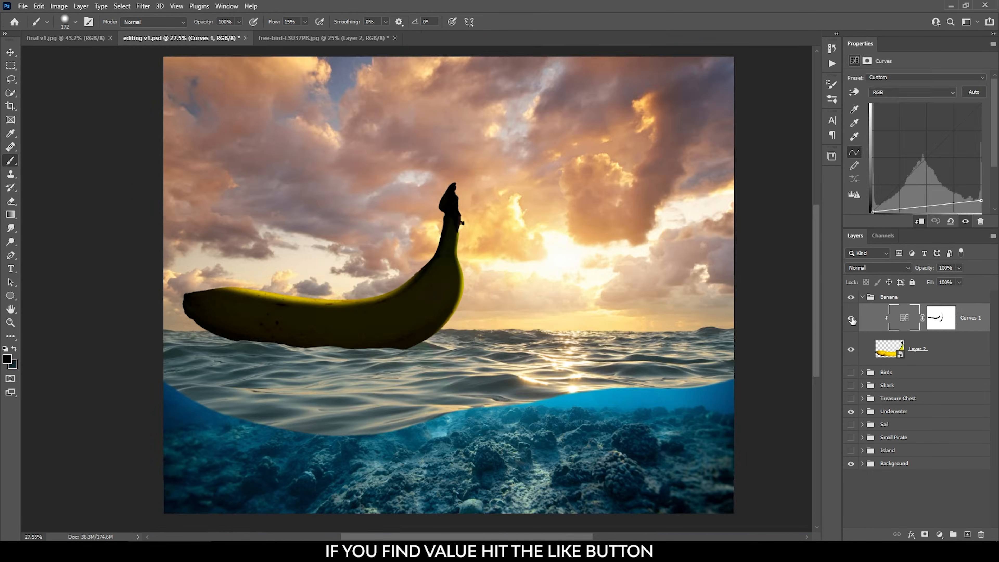
# Step: Re-test the banana's curve lighter then darker, and select the Curves adjustment's mask
pyautogui.moveTo(981, 210); pyautogui.dragTo(980, 188)
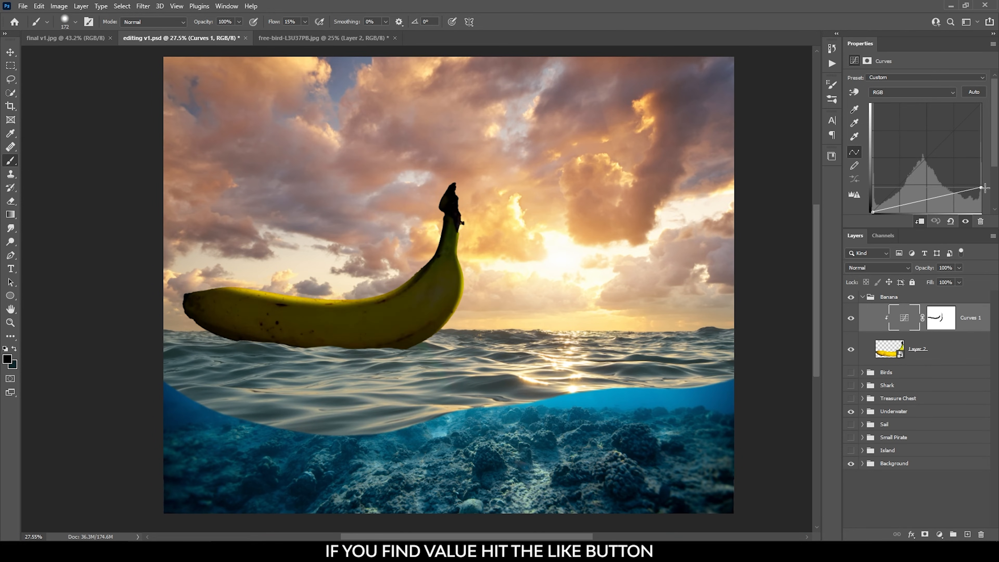
pyautogui.moveTo(980, 188); pyautogui.dragTo(981, 204)
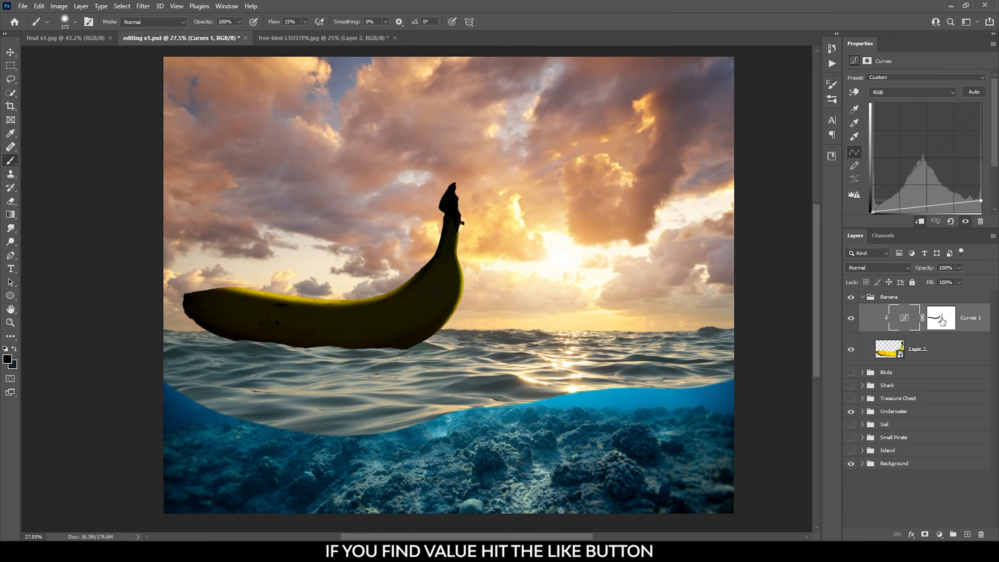
pyautogui.click(917, 349)
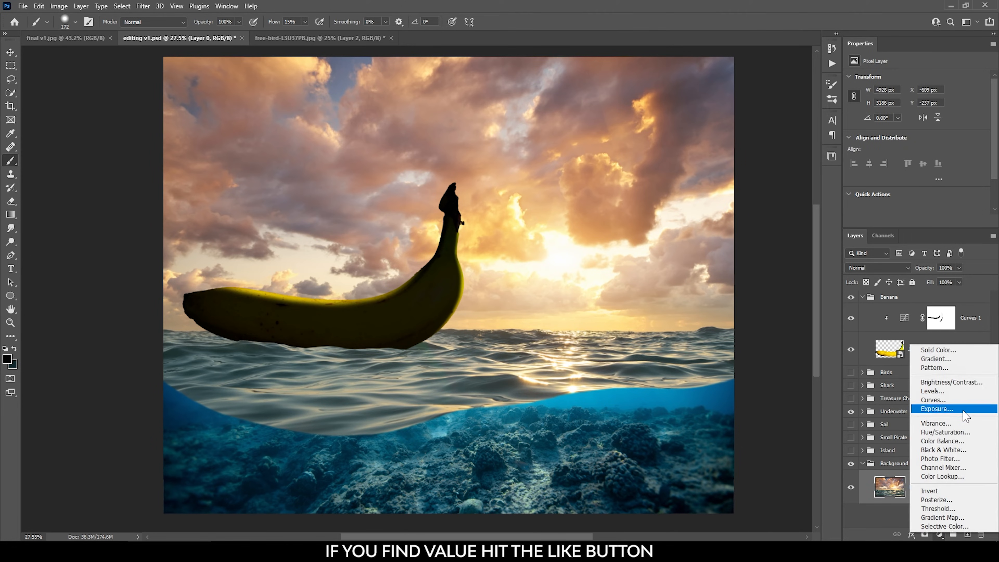
pyautogui.moveTo(967, 414)
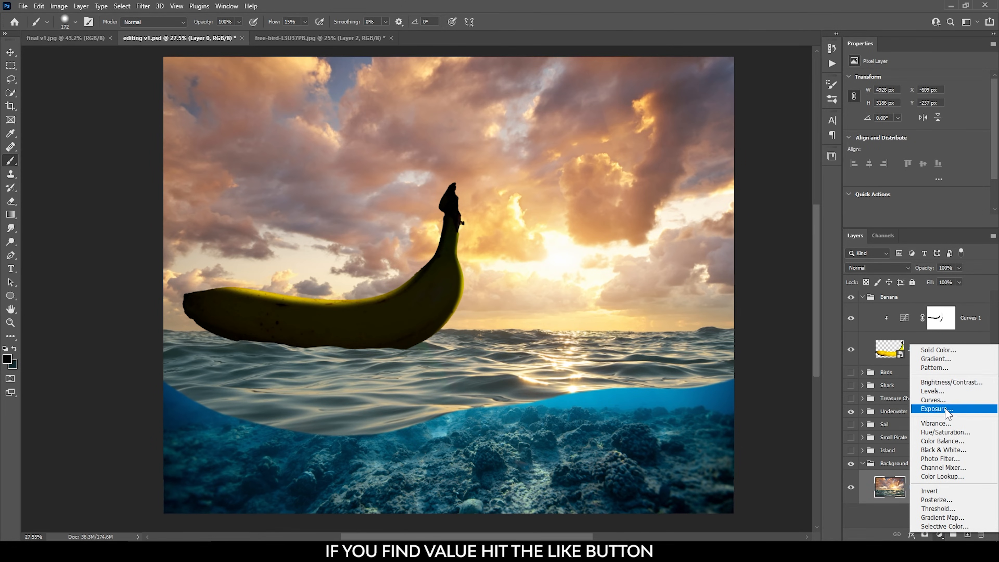
# Step: Add an Exposure adjustment clipped to the ocean layer, lower exposure to about -10, and invert its mask
pyautogui.click(936, 409)
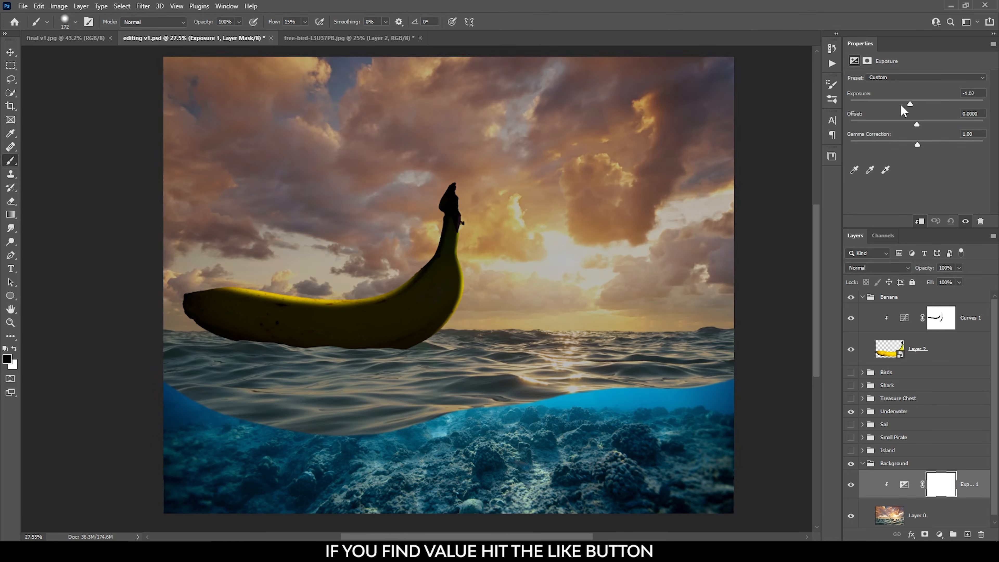
pyautogui.moveTo(909, 103); pyautogui.dragTo(865, 103)
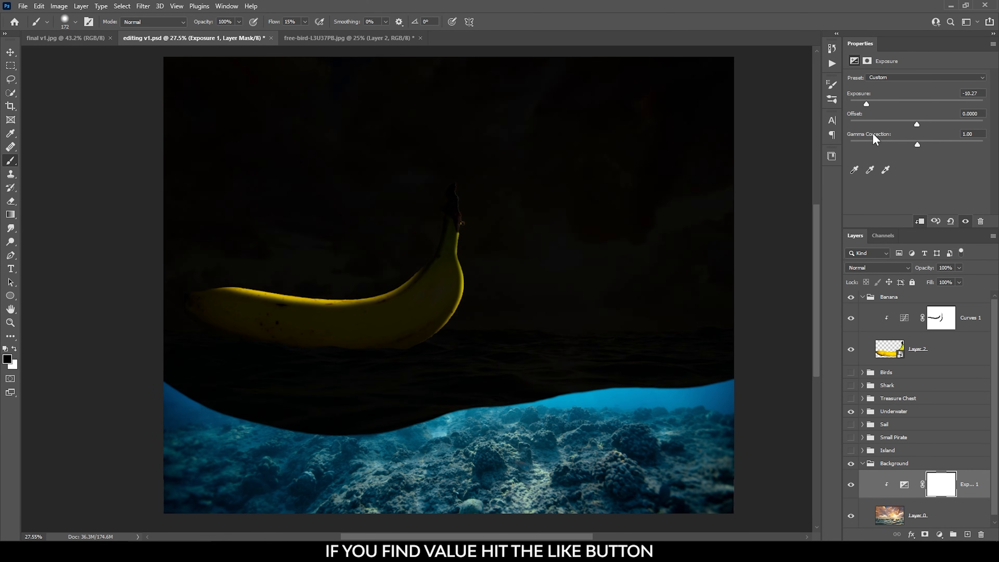
pyautogui.click(940, 483)
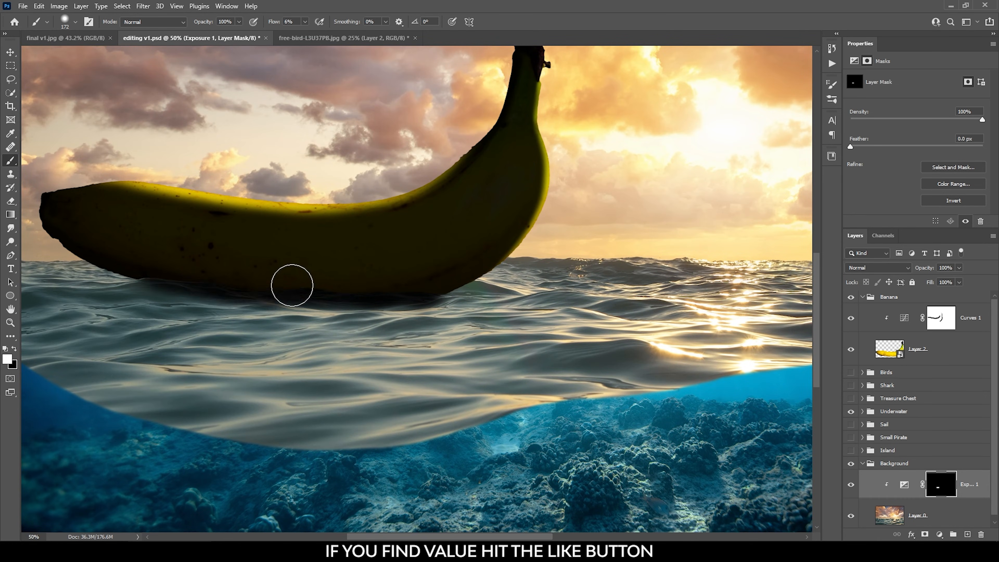
# Step: Paint the banana's shadow across the water on the Exposure mask, then move to the shark photo
pyautogui.moveTo(291, 286); pyautogui.dragTo(392, 287)
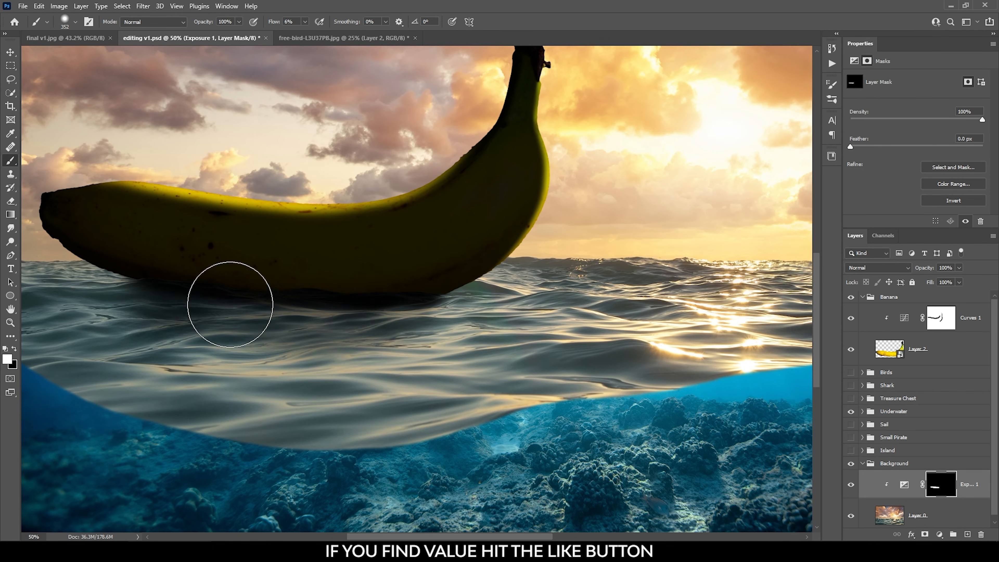
pyautogui.moveTo(231, 303); pyautogui.dragTo(459, 366)
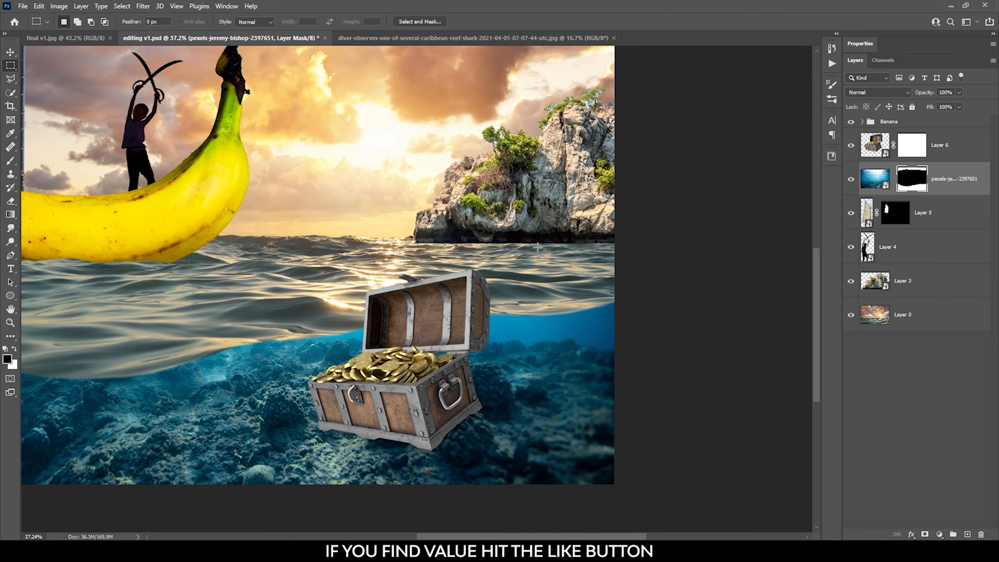
pyautogui.click(408, 38)
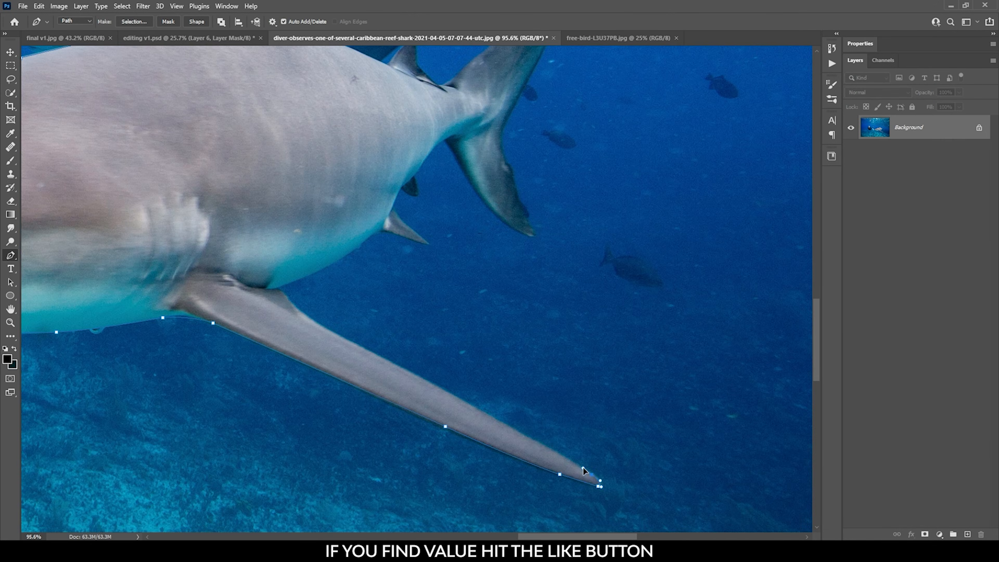